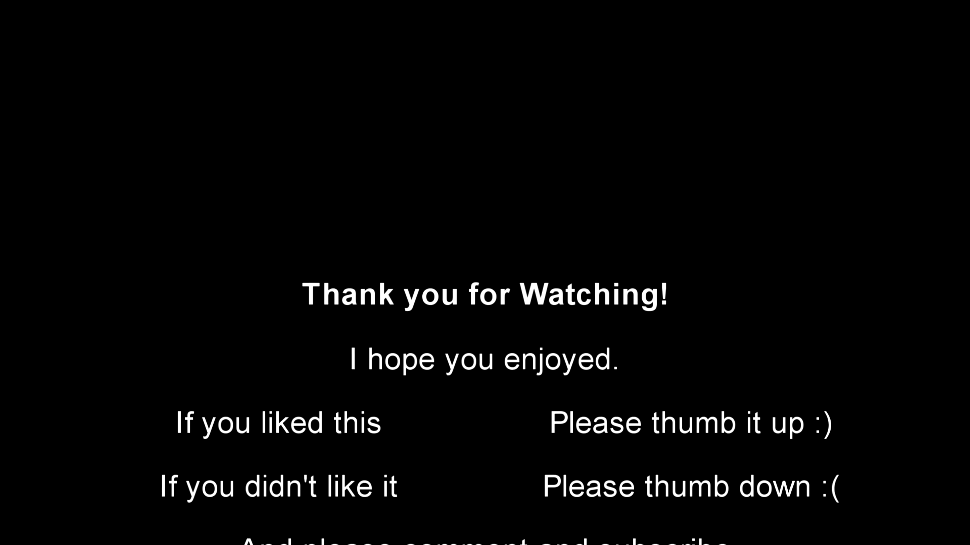
{"action": "scroll", "scroll_direction": "up", "scroll_amount": 3}
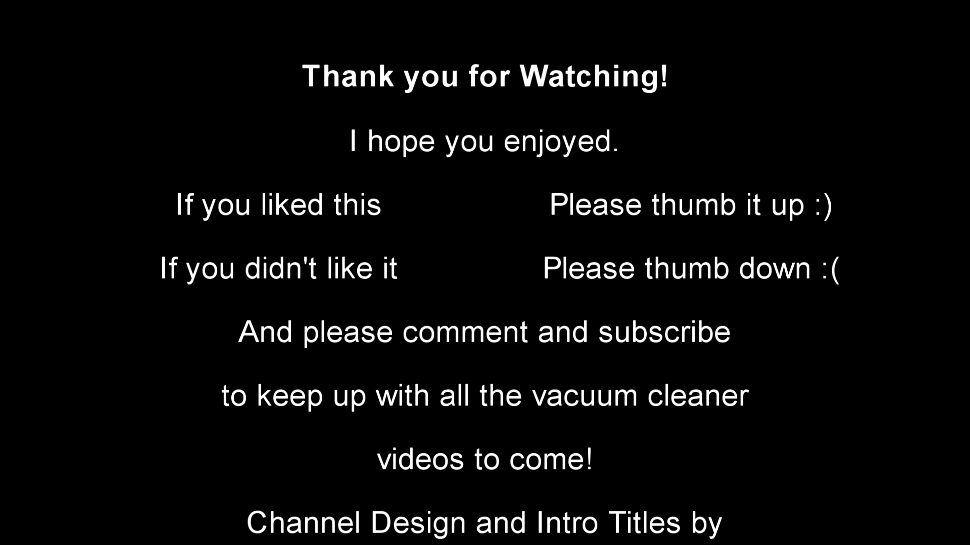
{"action": "scroll", "scroll_direction": "up", "scroll_amount": 3}
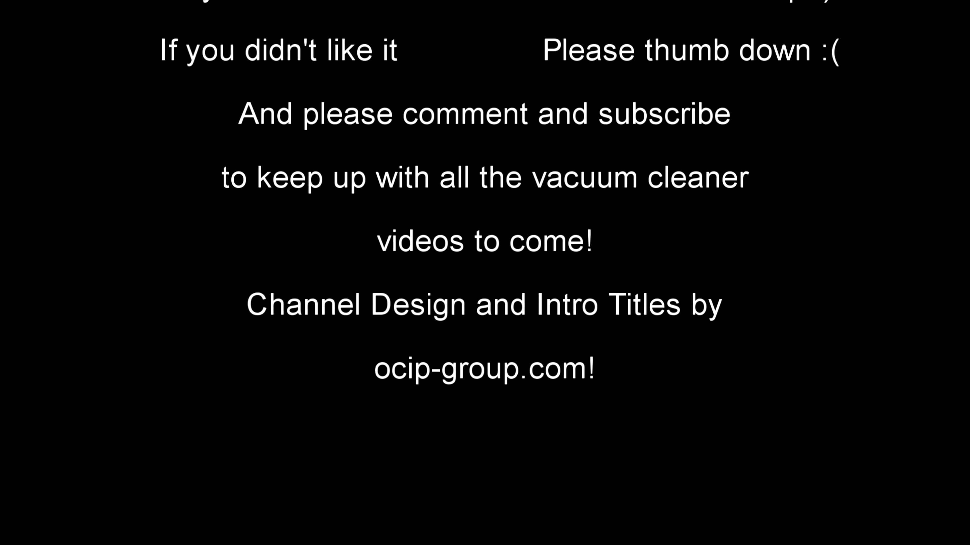